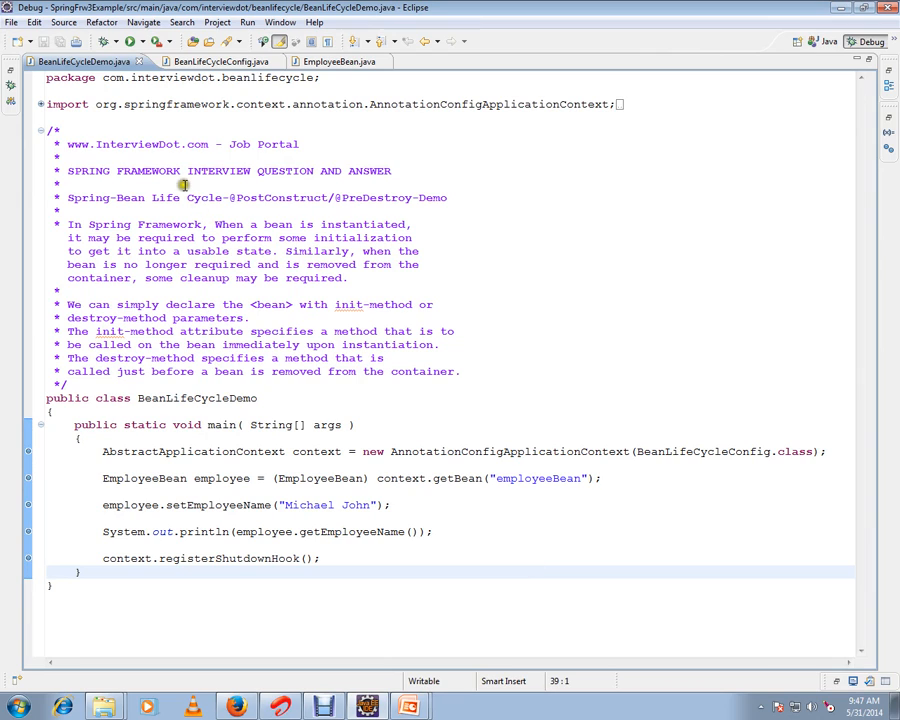
{"action": "double_click", "coordinate": [136, 144]}
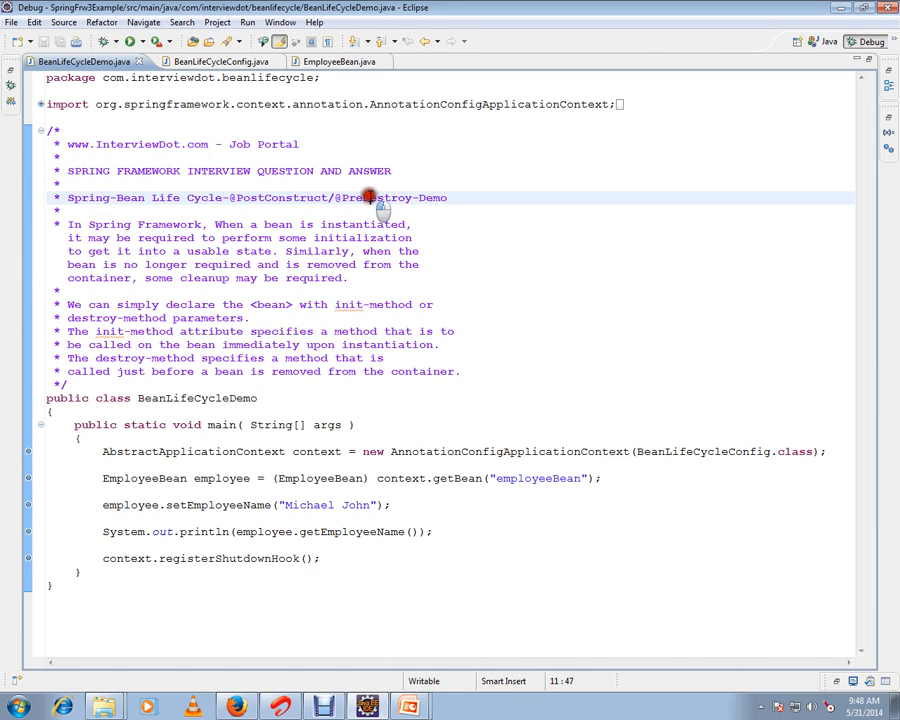
{"action": "double_click", "coordinate": [376, 198]}
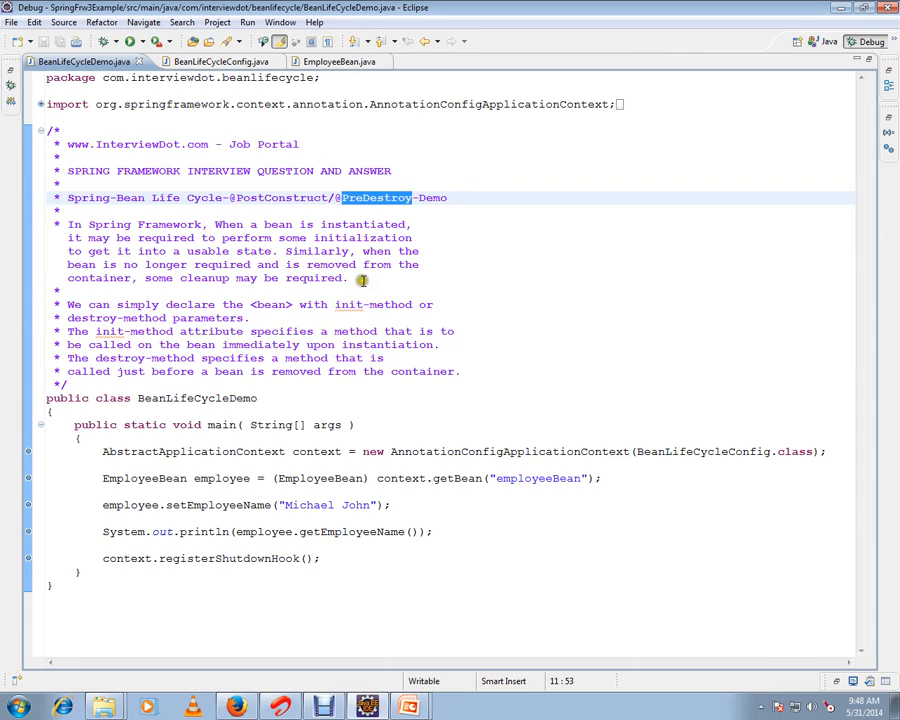
{"action": "left_click", "coordinate": [348, 278]}
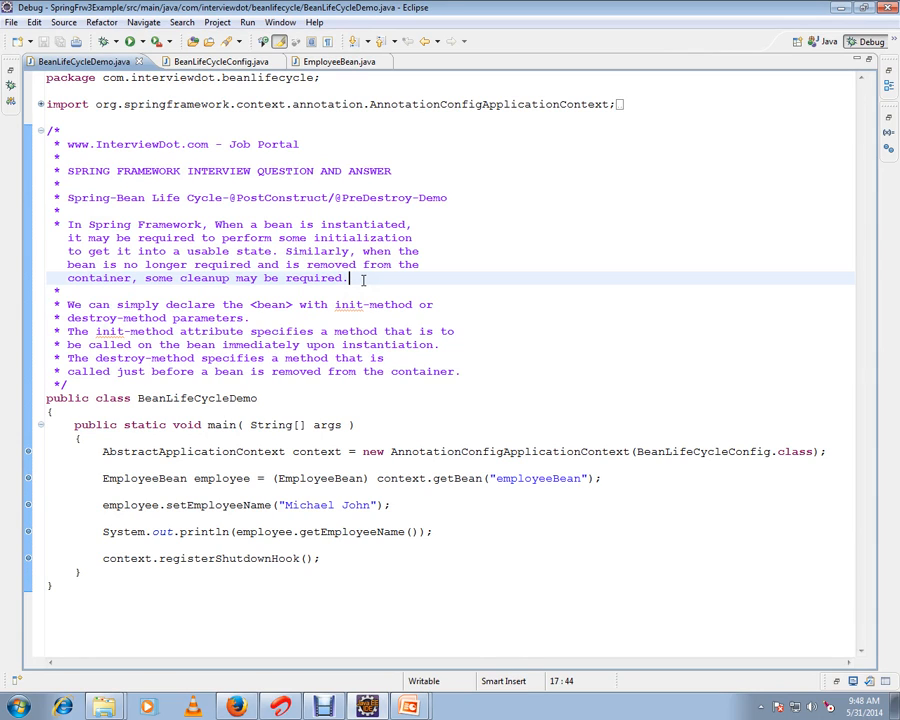
{"action": "mouse_move", "coordinate": [356, 278]}
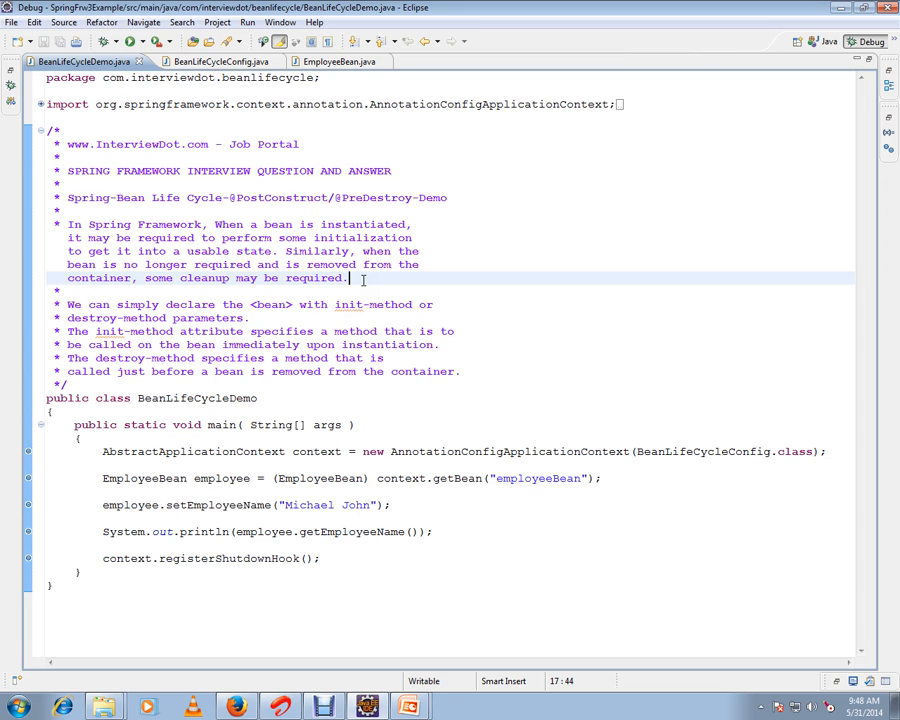
{"action": "mouse_move", "coordinate": [412, 398]}
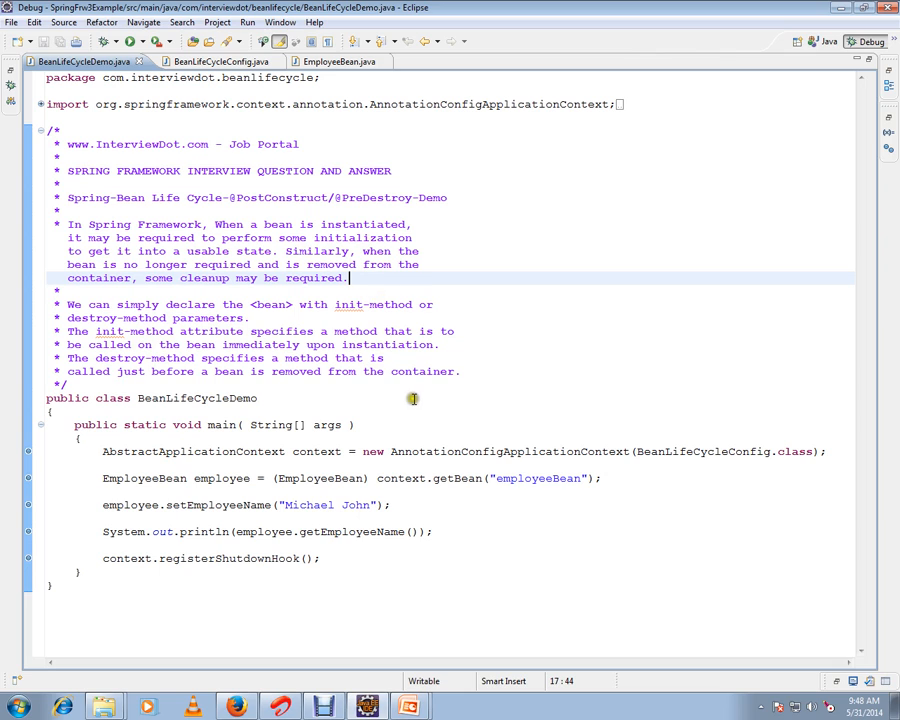
{"action": "mouse_move", "coordinate": [88, 432]}
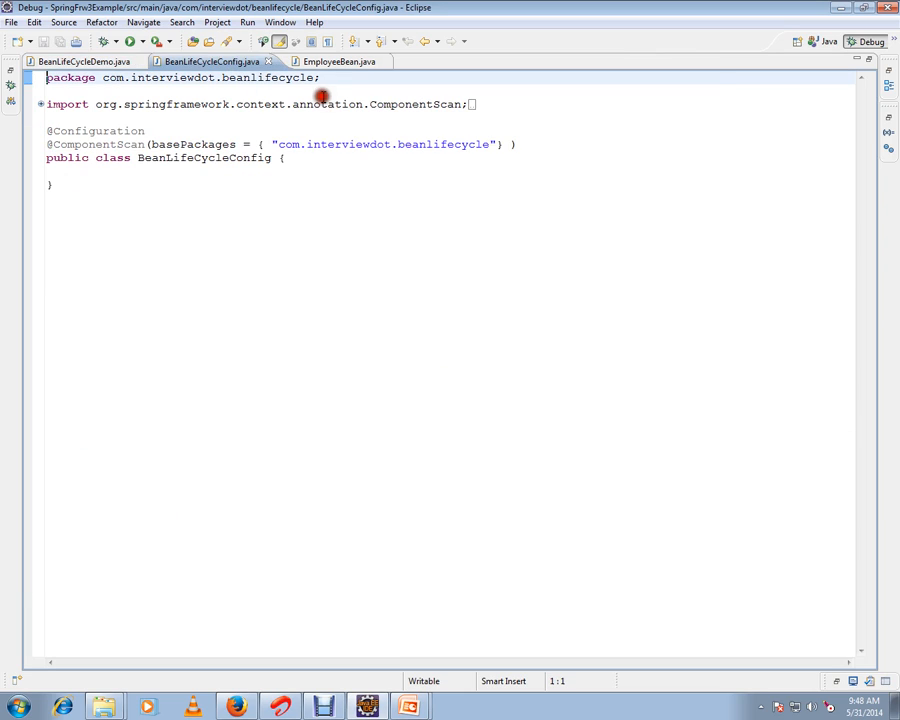
{"action": "left_click", "coordinate": [330, 60]}
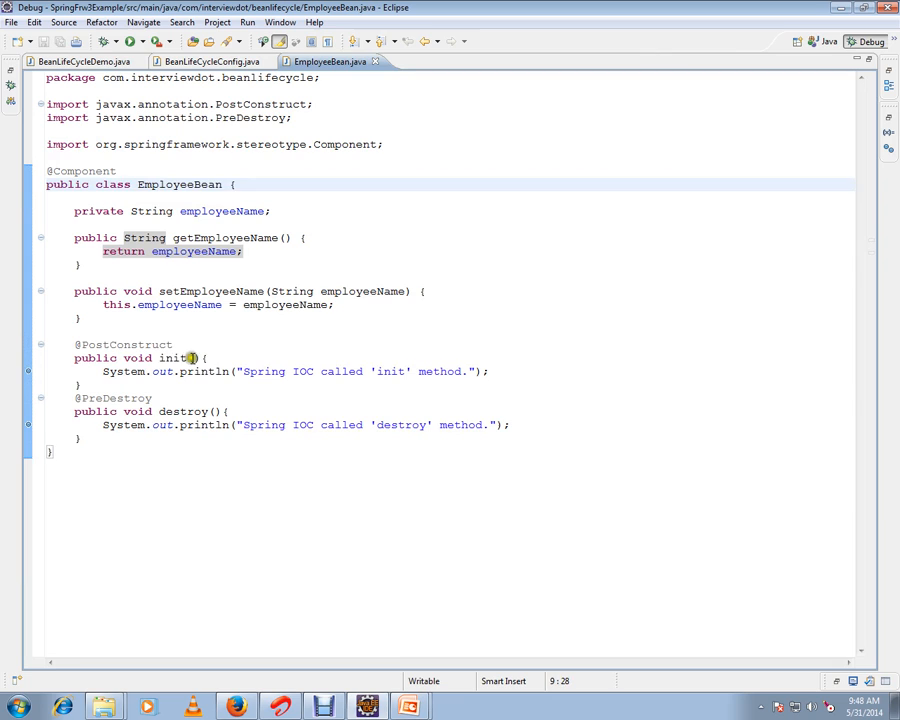
{"action": "left_click", "coordinate": [76, 344]}
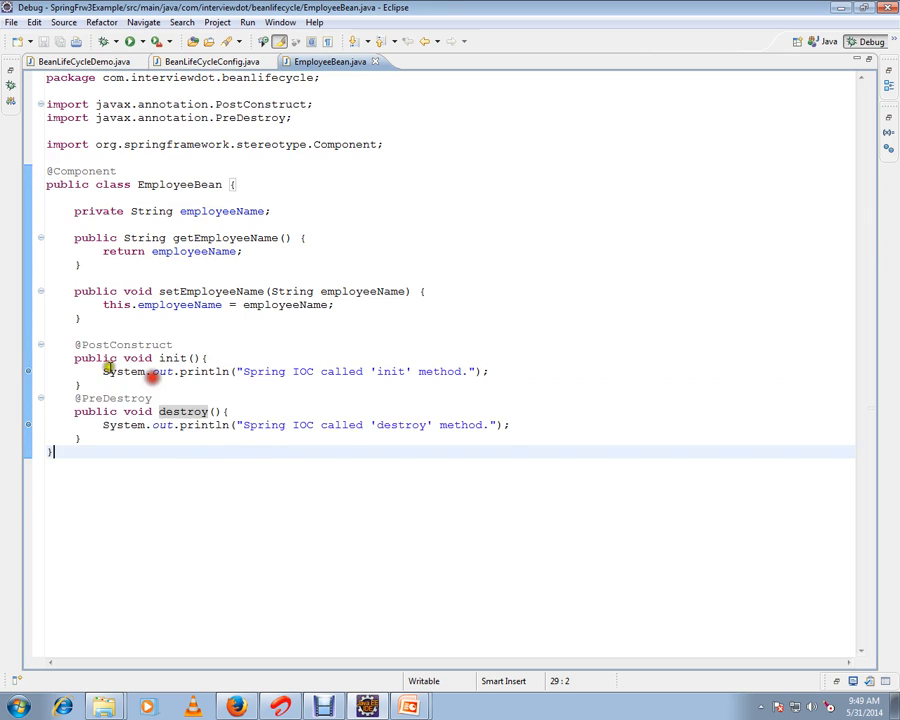
{"action": "double_click", "coordinate": [112, 396]}
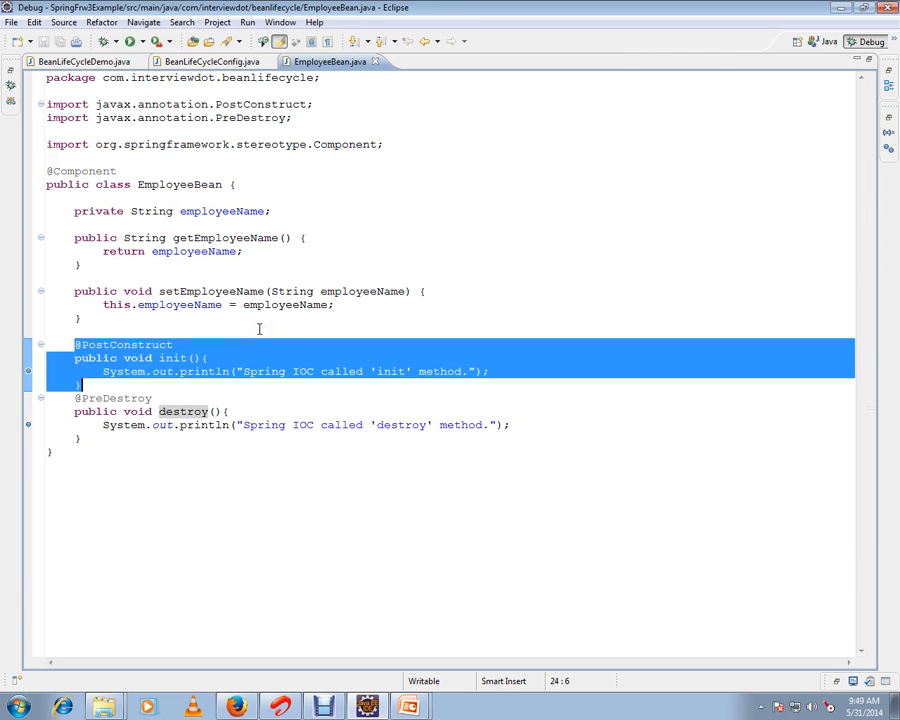
{"action": "left_click", "coordinate": [100, 370]}
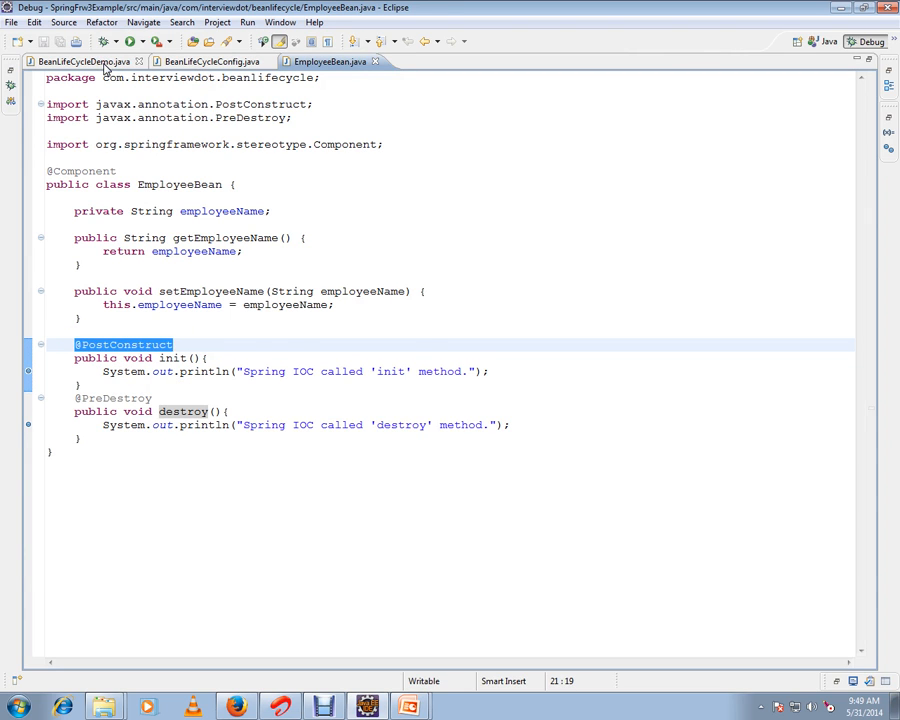
{"action": "left_click", "coordinate": [80, 60]}
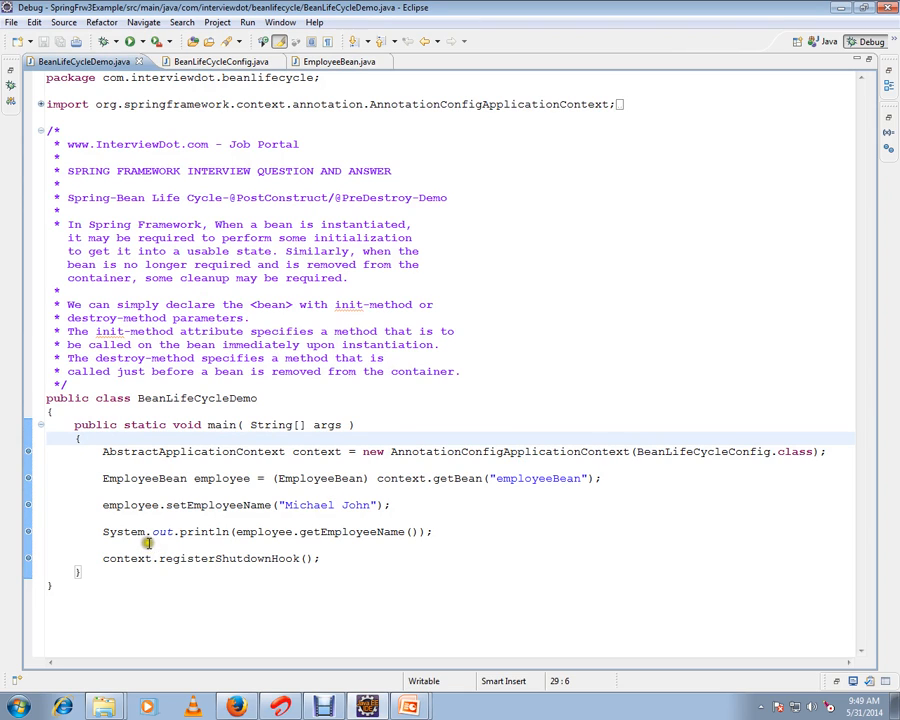
Examine the context.registerShutdownHook() call in main and glance at the Config and EmployeeBean classes.
{"action": "triple_click", "coordinate": [200, 558]}
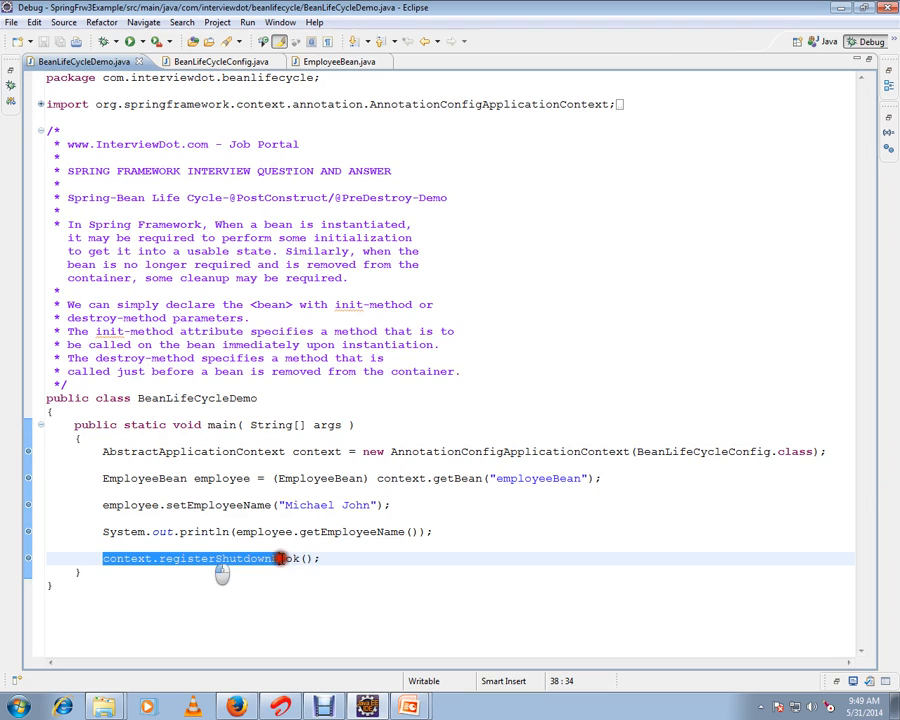
{"action": "left_click", "coordinate": [336, 556]}
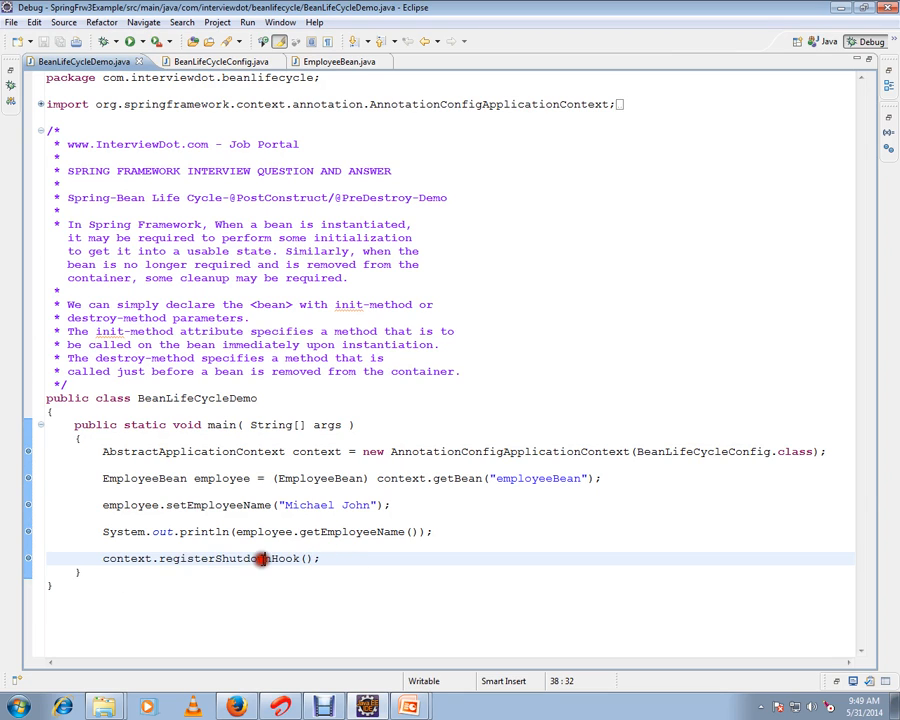
{"action": "left_click", "coordinate": [212, 60]}
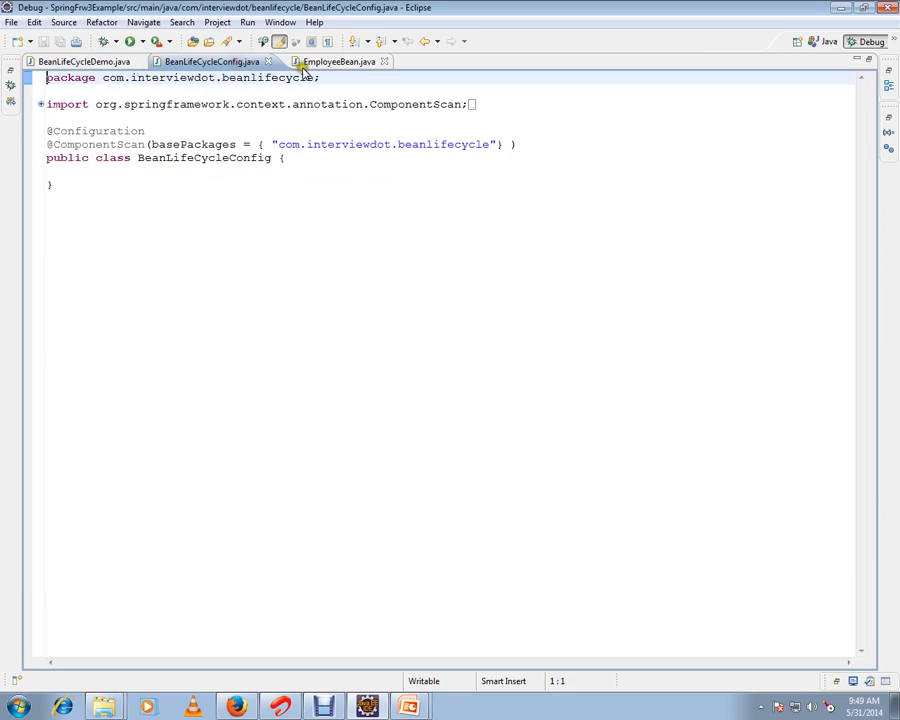
{"action": "left_click", "coordinate": [338, 60]}
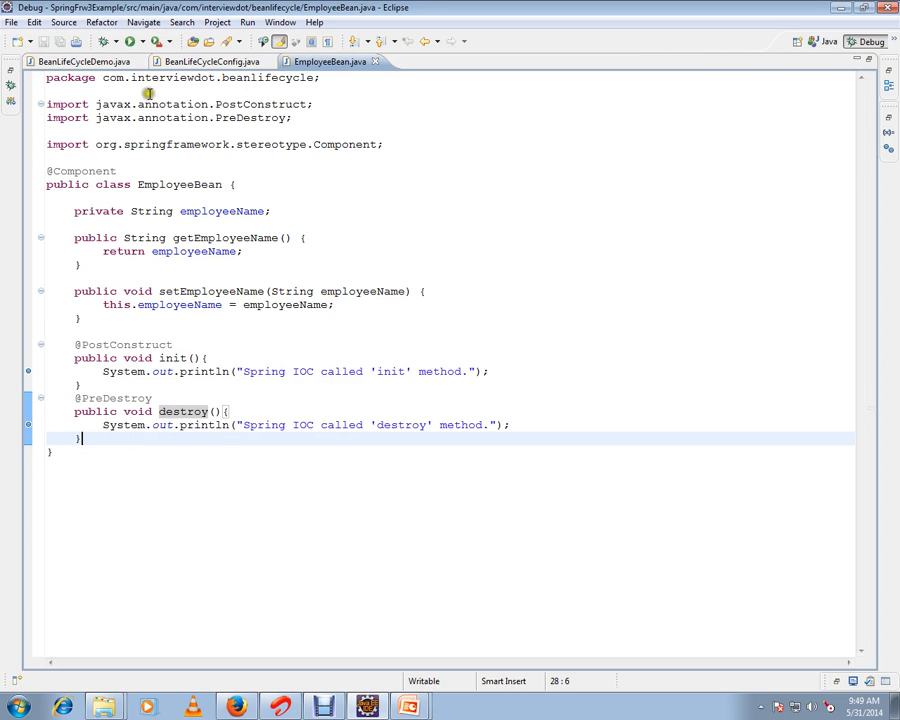
Revisit EmployeeBean's destroy print statement and leave the BeanLifeCycleConfig class showing.
{"action": "left_click", "coordinate": [80, 60]}
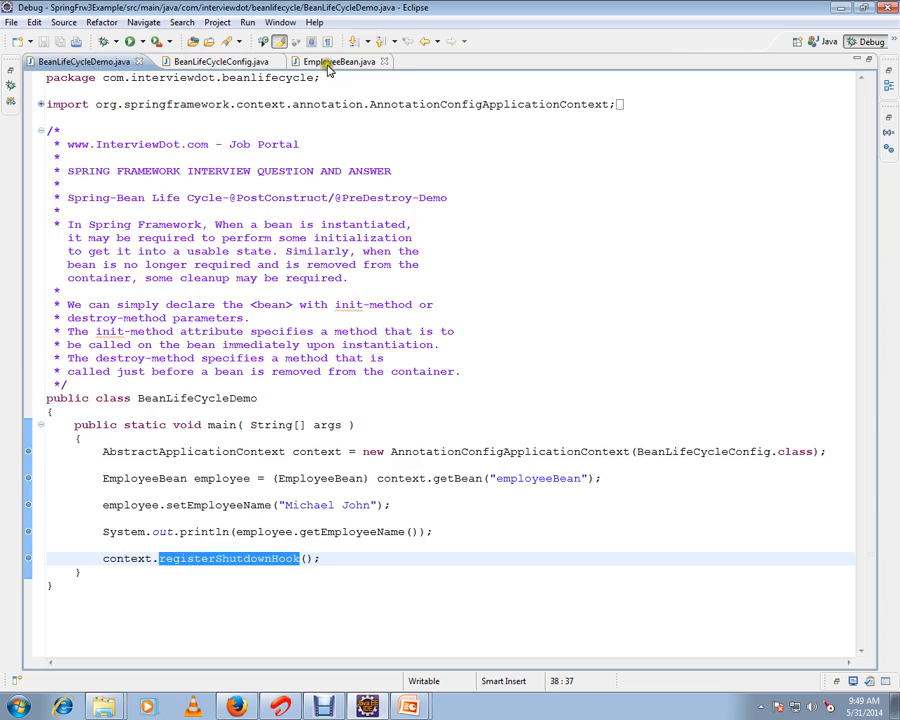
{"action": "left_click", "coordinate": [330, 60]}
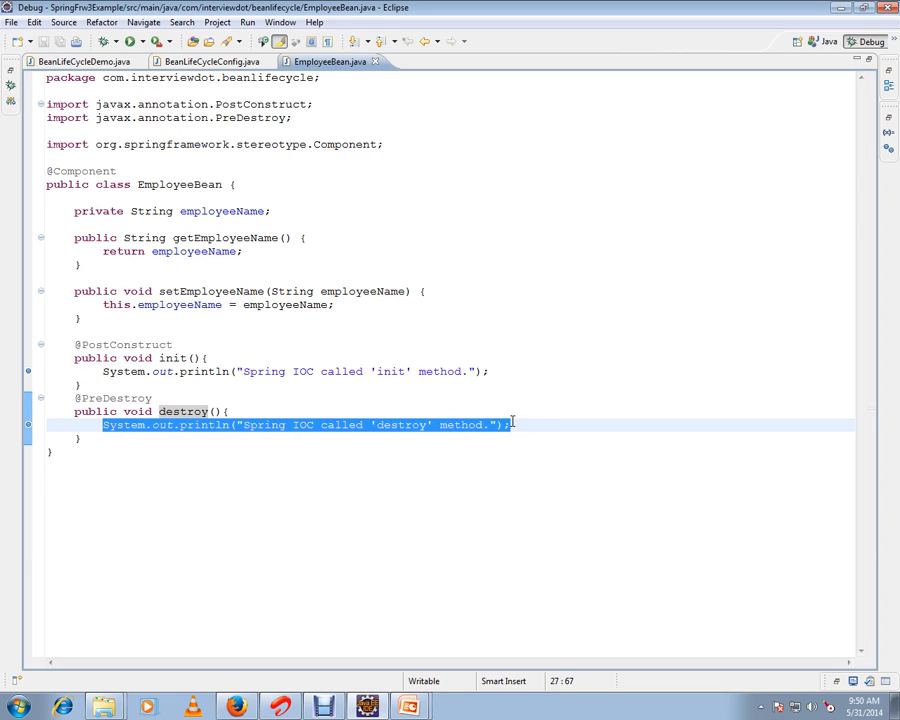
{"action": "left_click", "coordinate": [228, 412]}
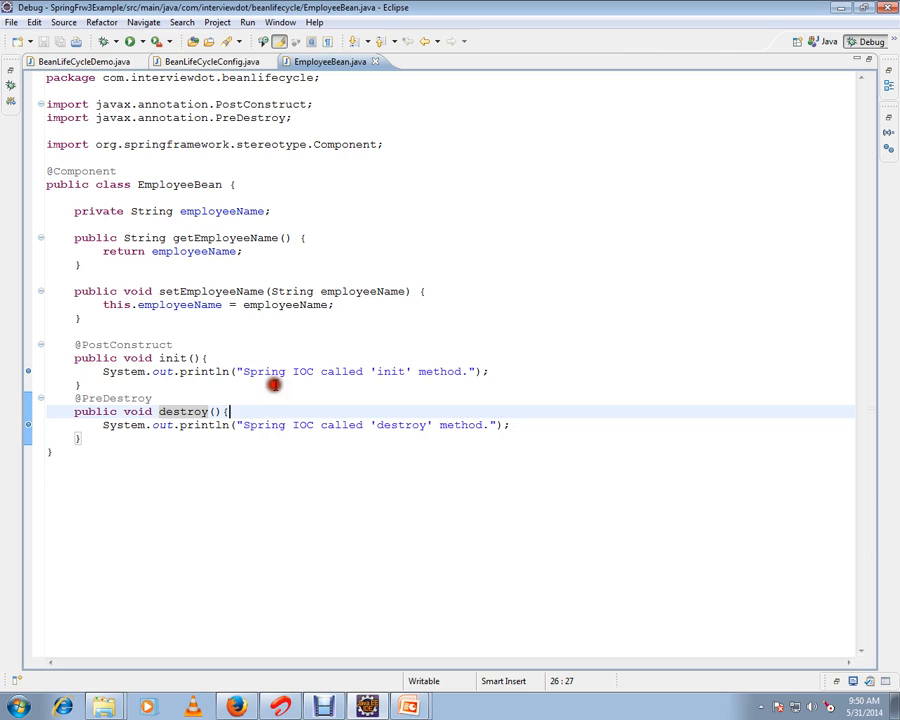
{"action": "left_click", "coordinate": [212, 60]}
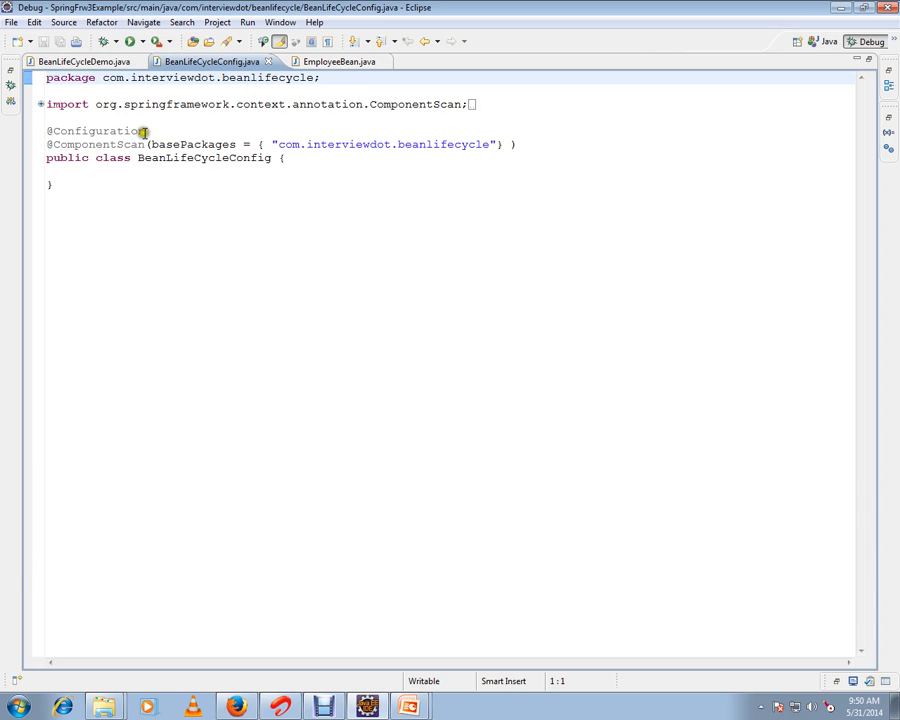
Review main's AnnotationConfigApplicationContext creation with BeanLifeCycleConfig and the employee bean retrieval.
{"action": "left_click", "coordinate": [84, 60]}
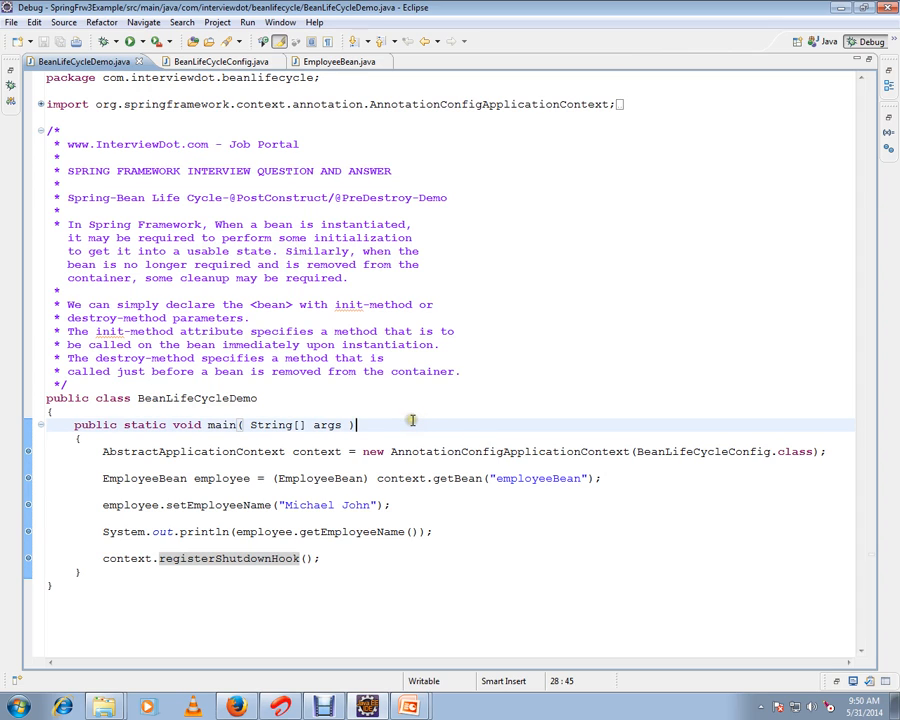
{"action": "mouse_move", "coordinate": [664, 442]}
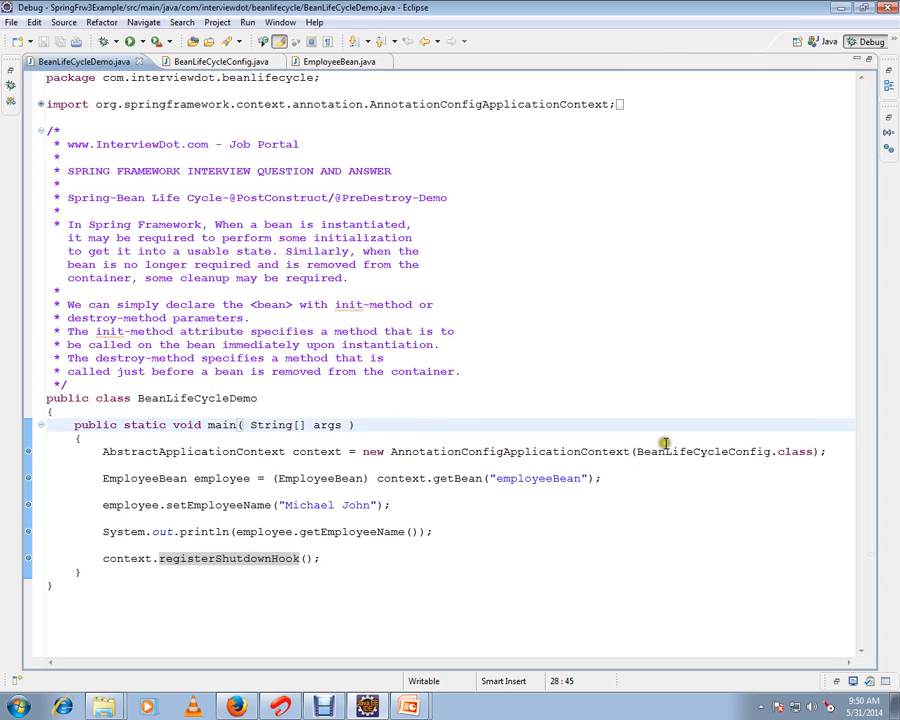
{"action": "double_click", "coordinate": [510, 452]}
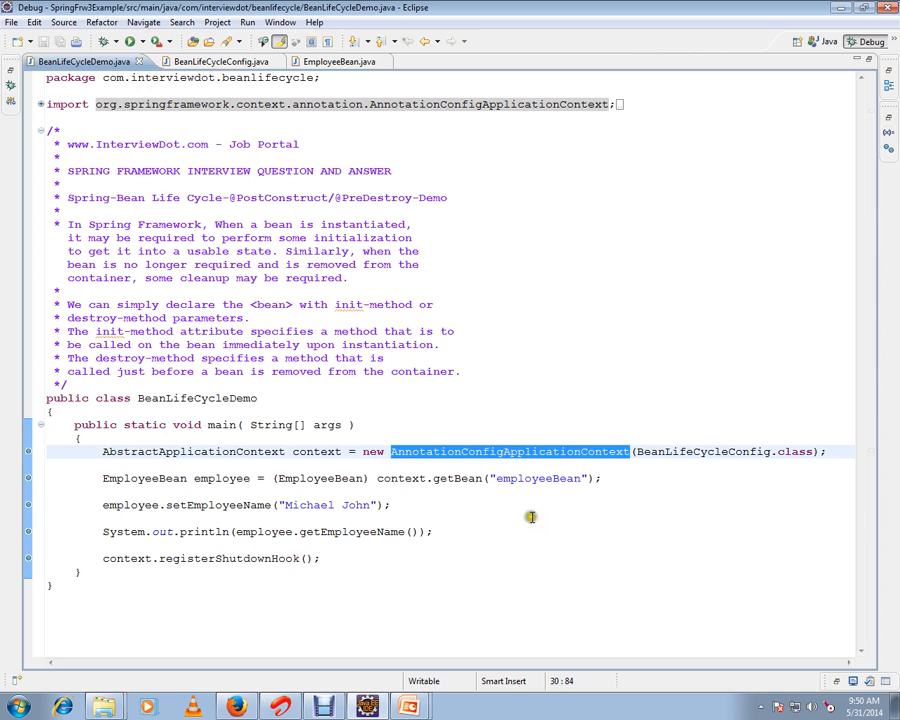
{"action": "mouse_move", "coordinate": [686, 464]}
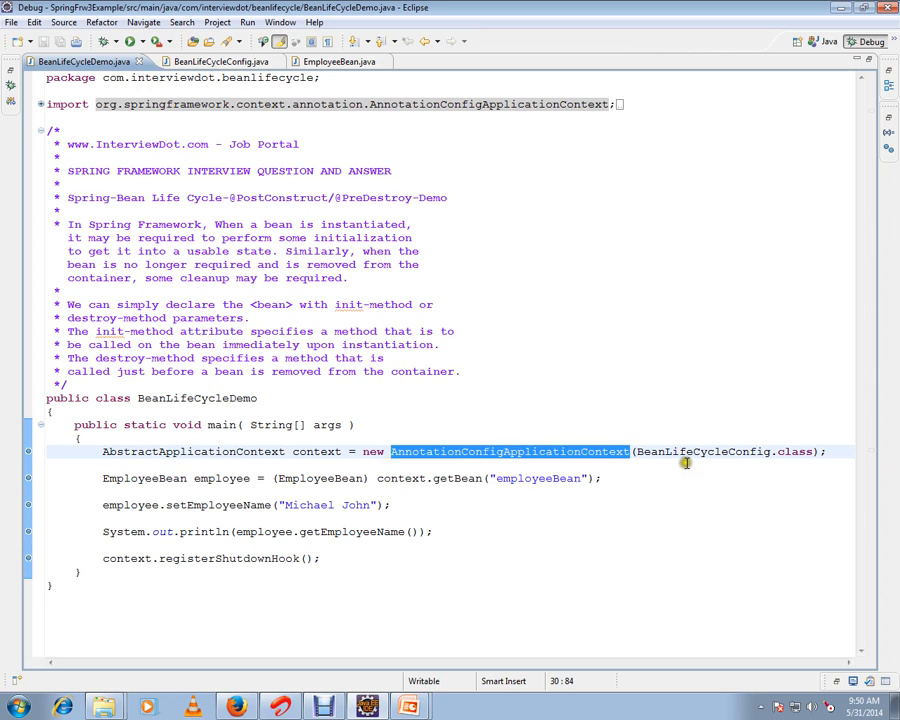
{"action": "double_click", "coordinate": [704, 452]}
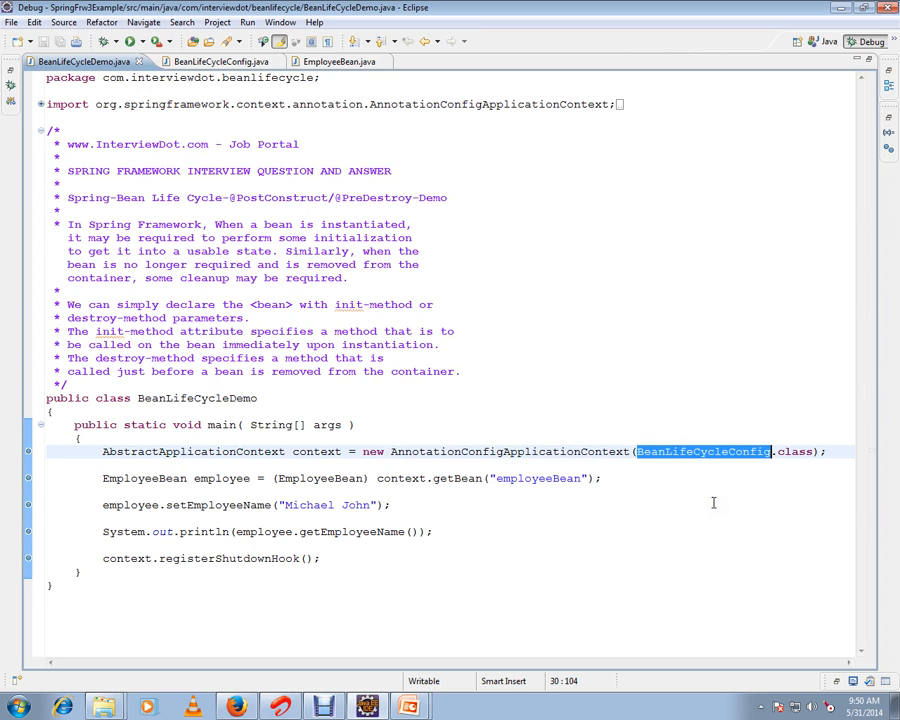
{"action": "mouse_move", "coordinate": [700, 520]}
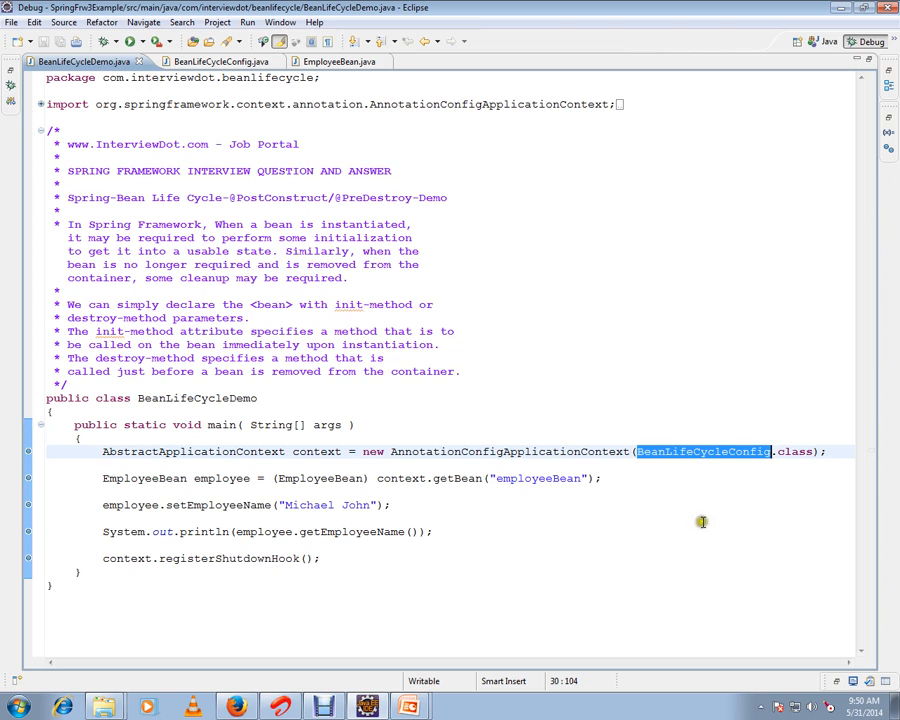
{"action": "mouse_move", "coordinate": [202, 478]}
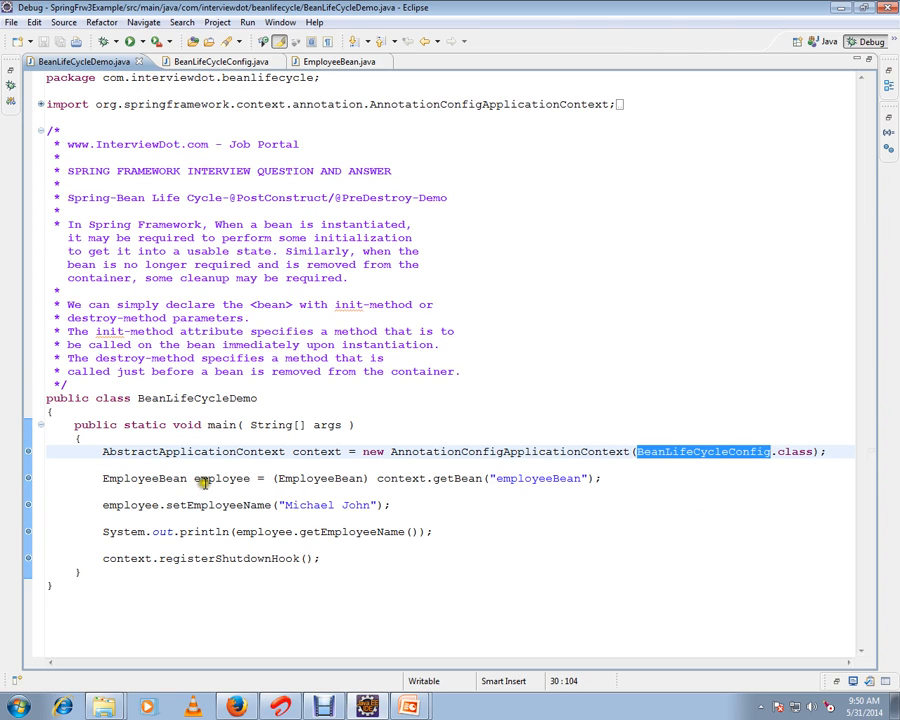
{"action": "double_click", "coordinate": [222, 478]}
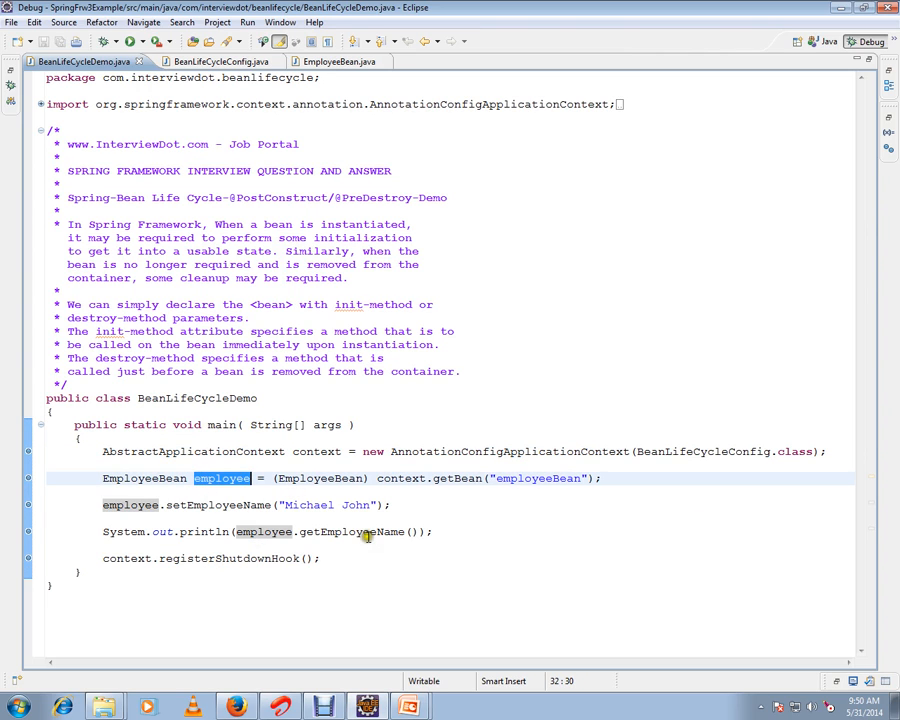
{"action": "left_click", "coordinate": [212, 60]}
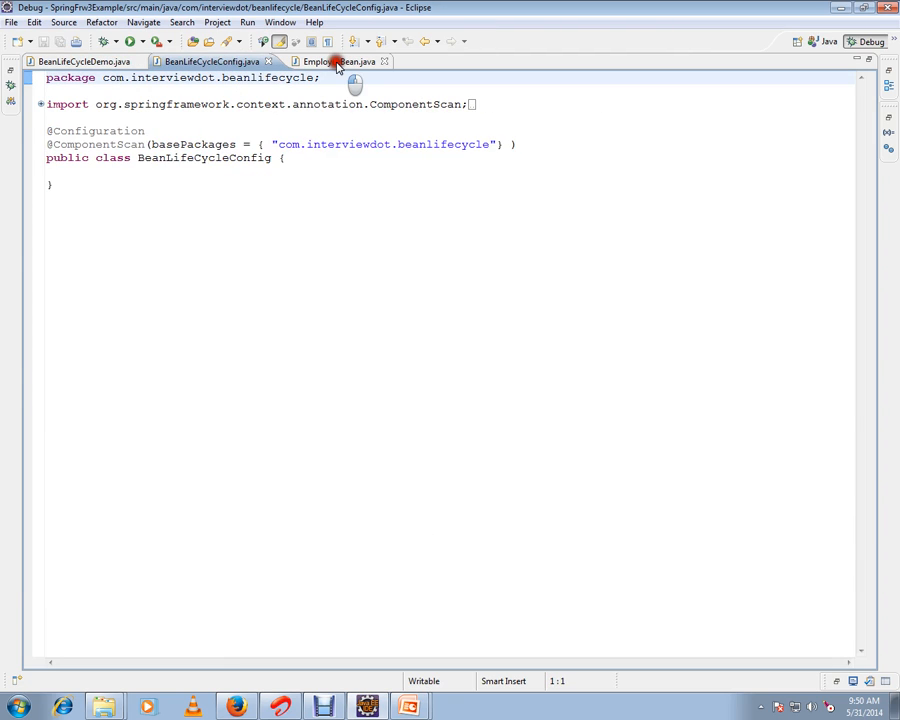
{"action": "left_click", "coordinate": [80, 60]}
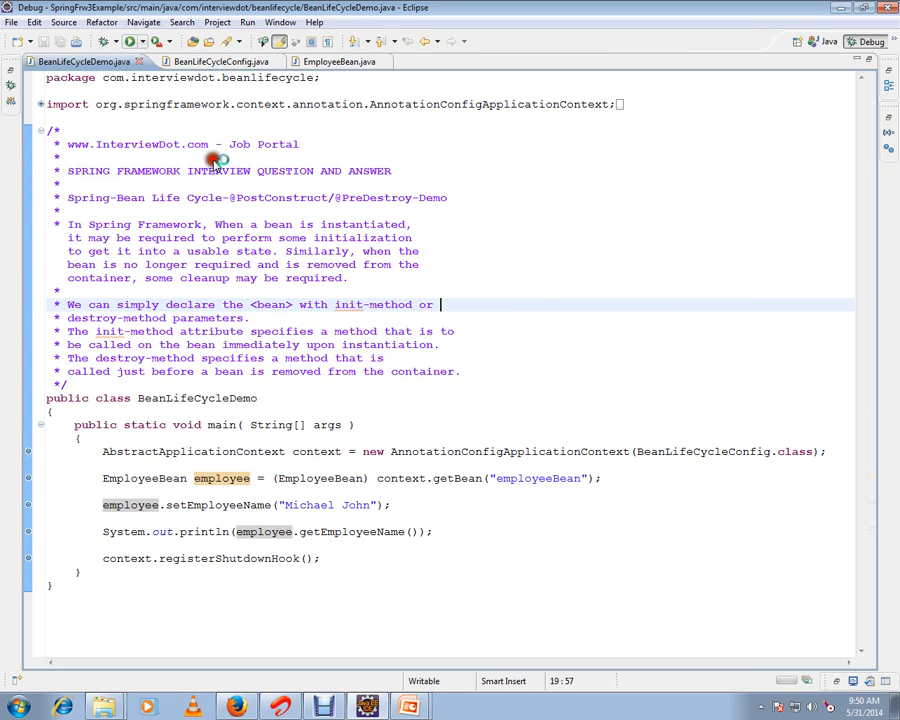
Start a debug run of the demo and stop at the breakpoint in EmployeeBean's init print statement.
{"action": "left_click", "coordinate": [130, 40]}
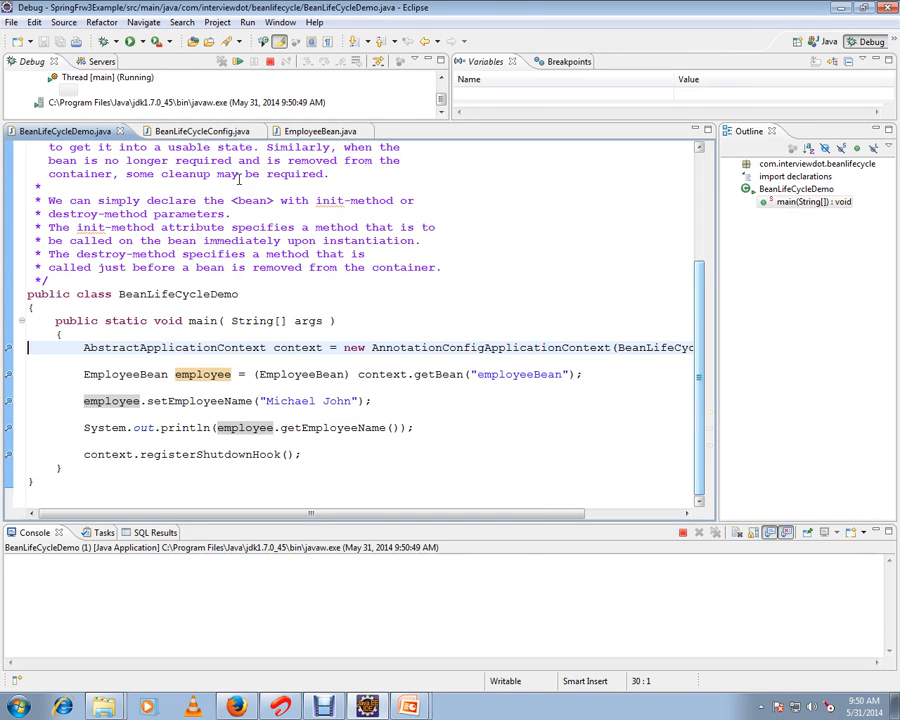
{"action": "left_click", "coordinate": [130, 40]}
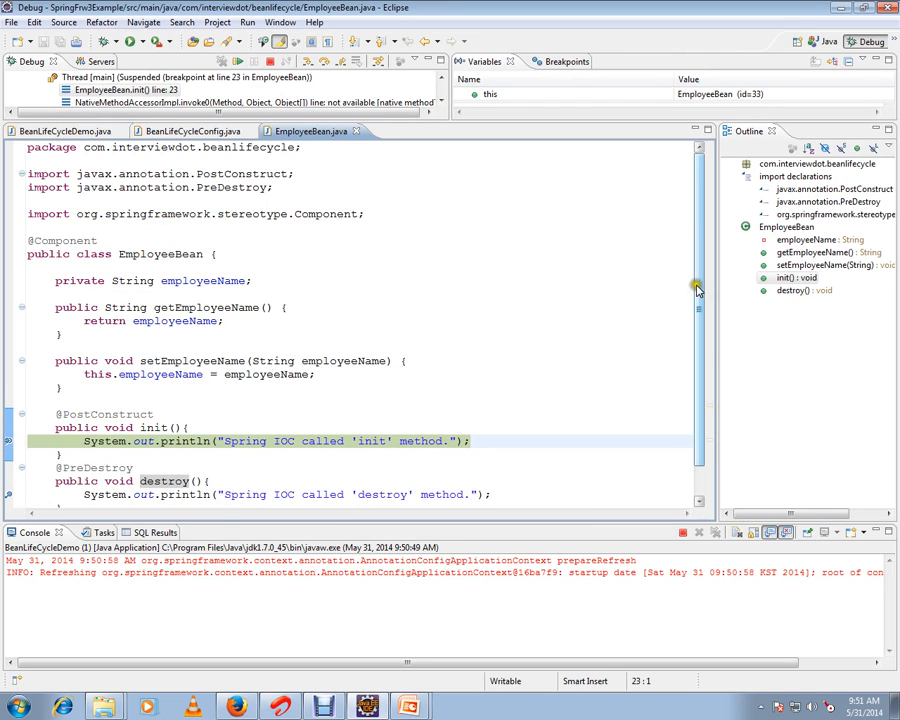
{"action": "scroll", "scroll_direction": "down", "scroll_amount": 3}
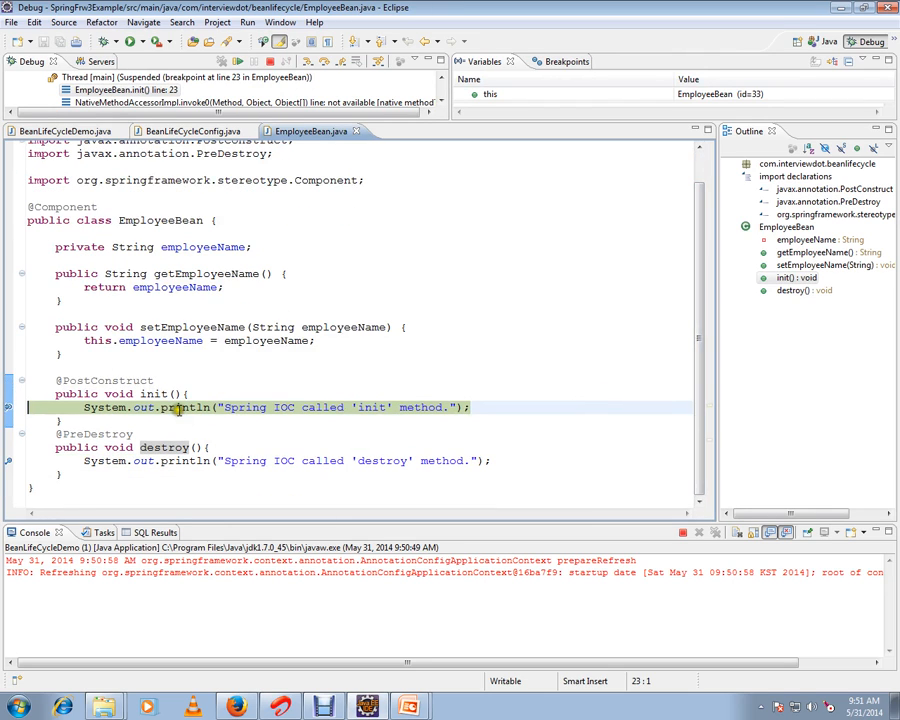
{"action": "left_click", "coordinate": [84, 380]}
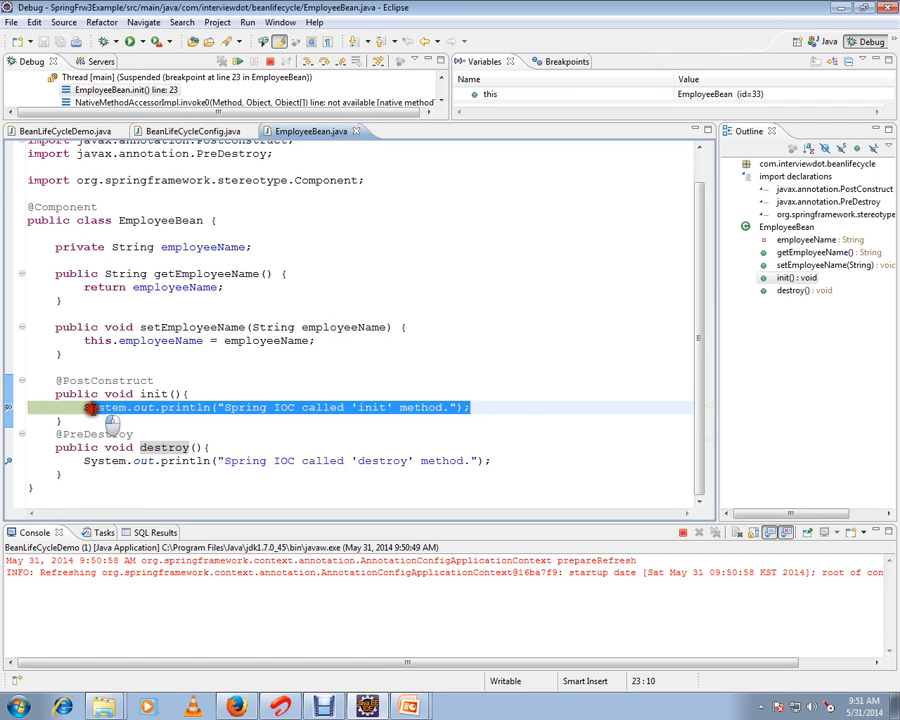
Resume past init so the console prints Michael John, then suspend at the destroy breakpoint.
{"action": "left_click", "coordinate": [188, 392]}
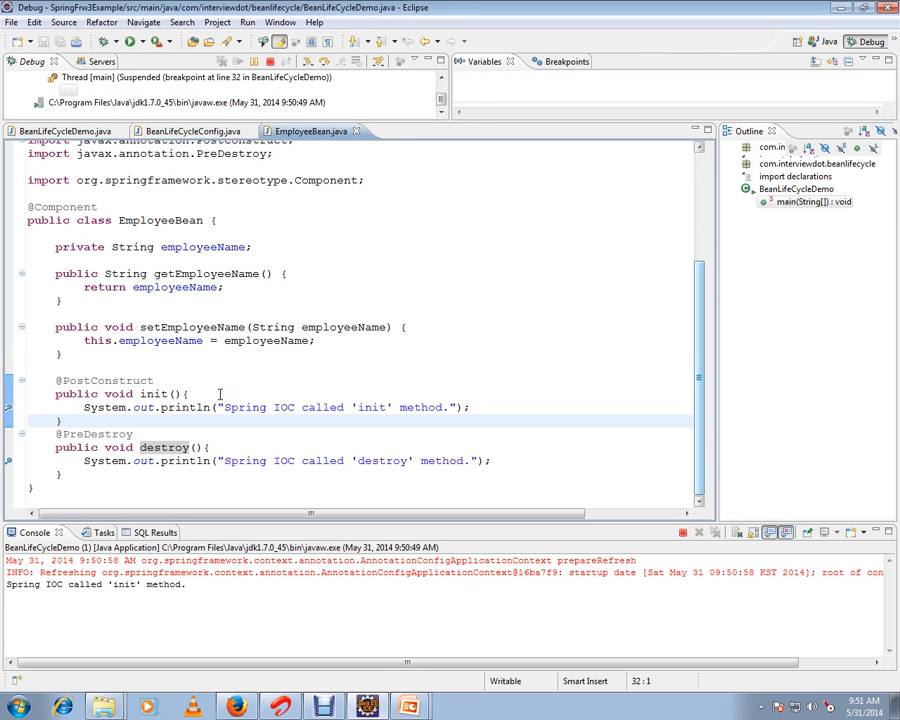
{"action": "left_click", "coordinate": [60, 132]}
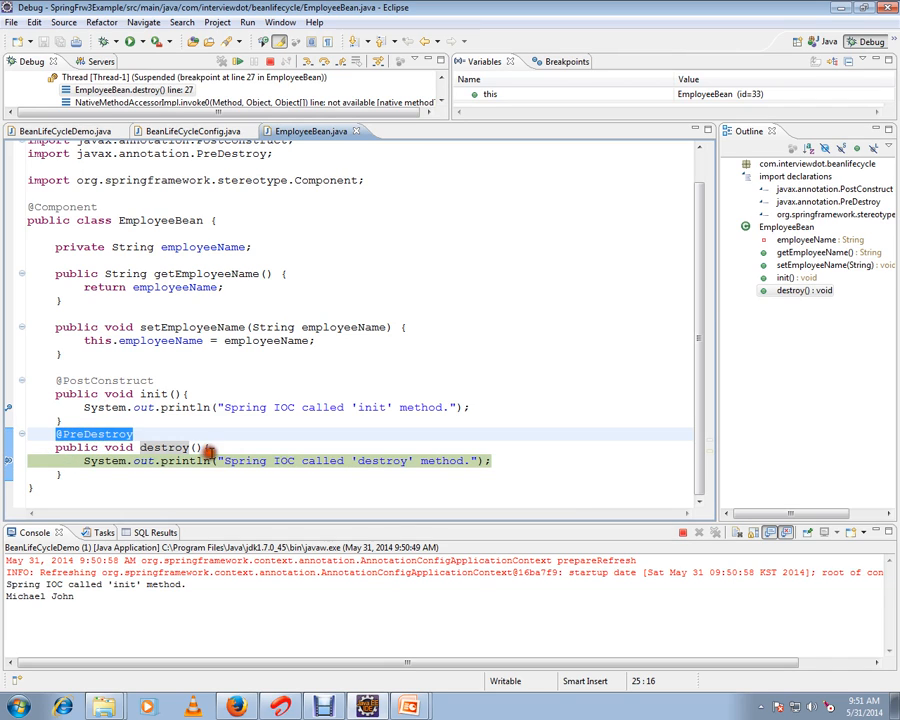
{"action": "left_click", "coordinate": [232, 448]}
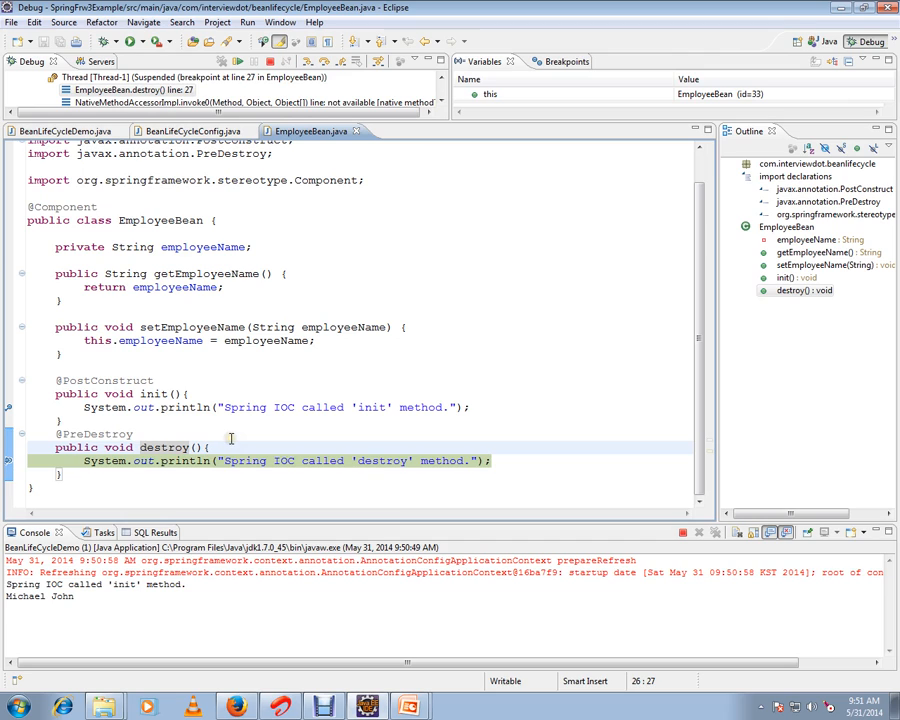